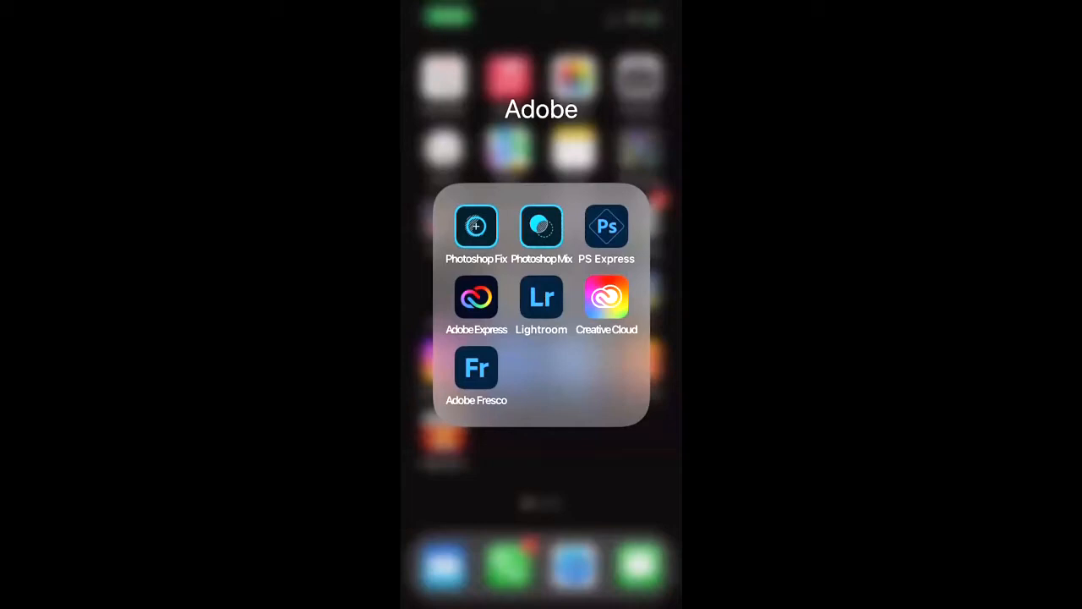
pyautogui.moveTo(595, 125)
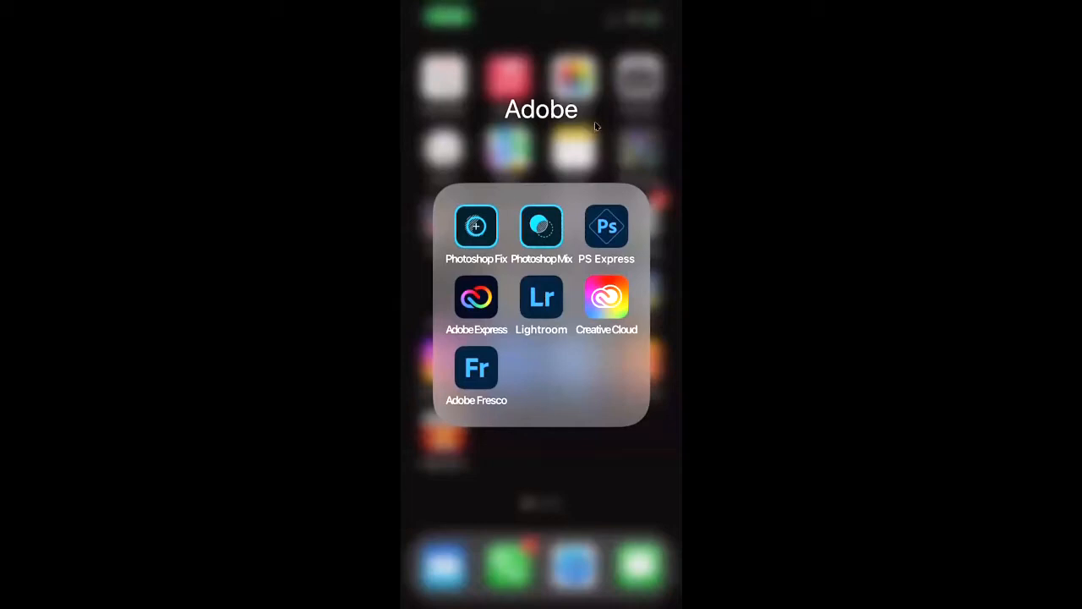
pyautogui.moveTo(537, 291)
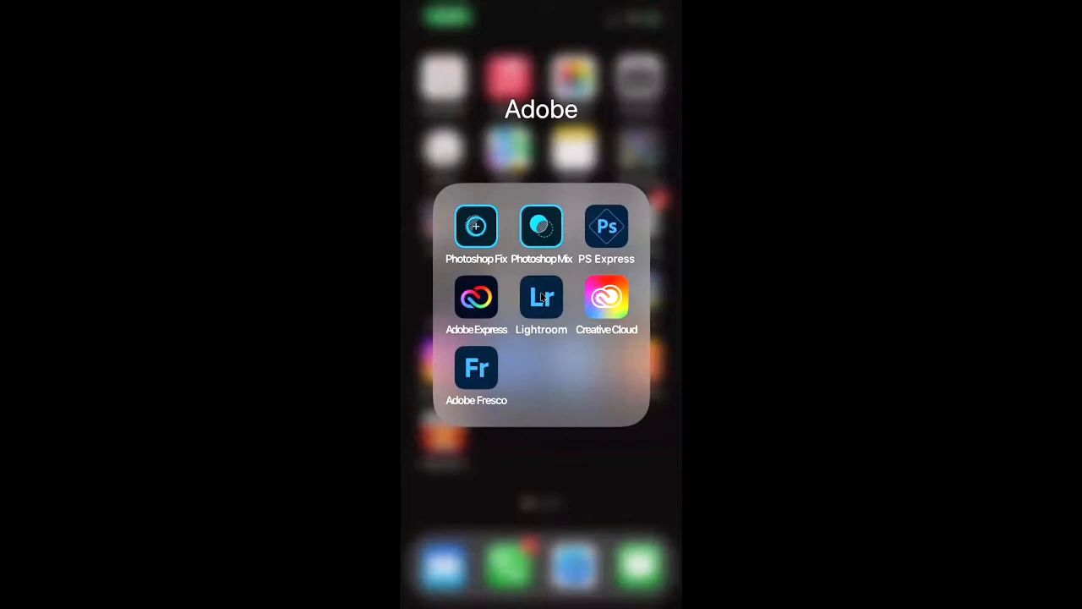
pyautogui.moveTo(533, 349)
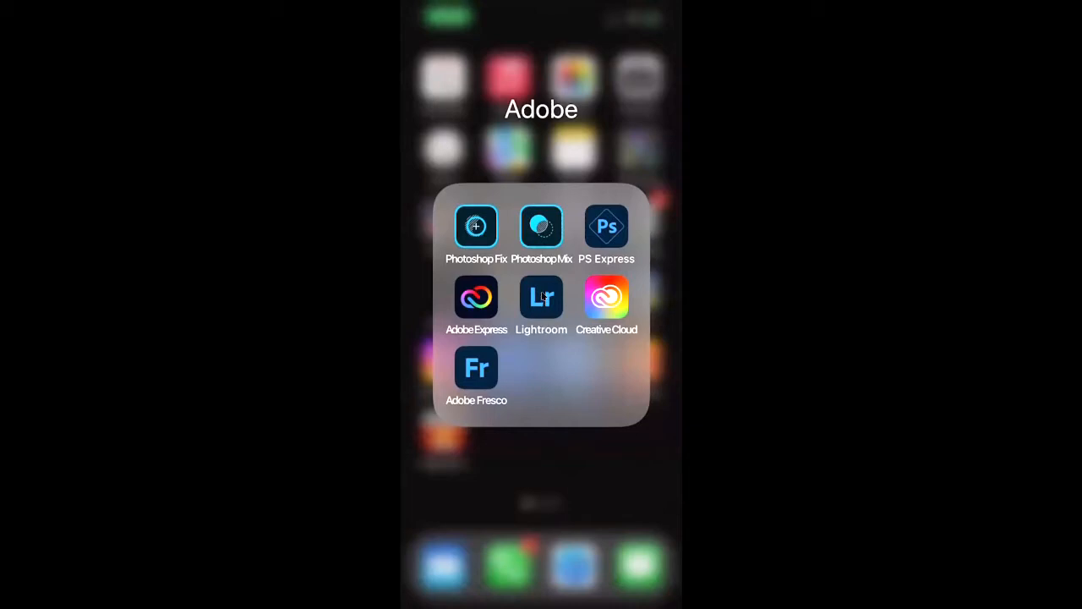
# - Launch Lightroom mobile and view the Camera roll 2019 album's options with Auto Add on
pyautogui.click(541, 296)
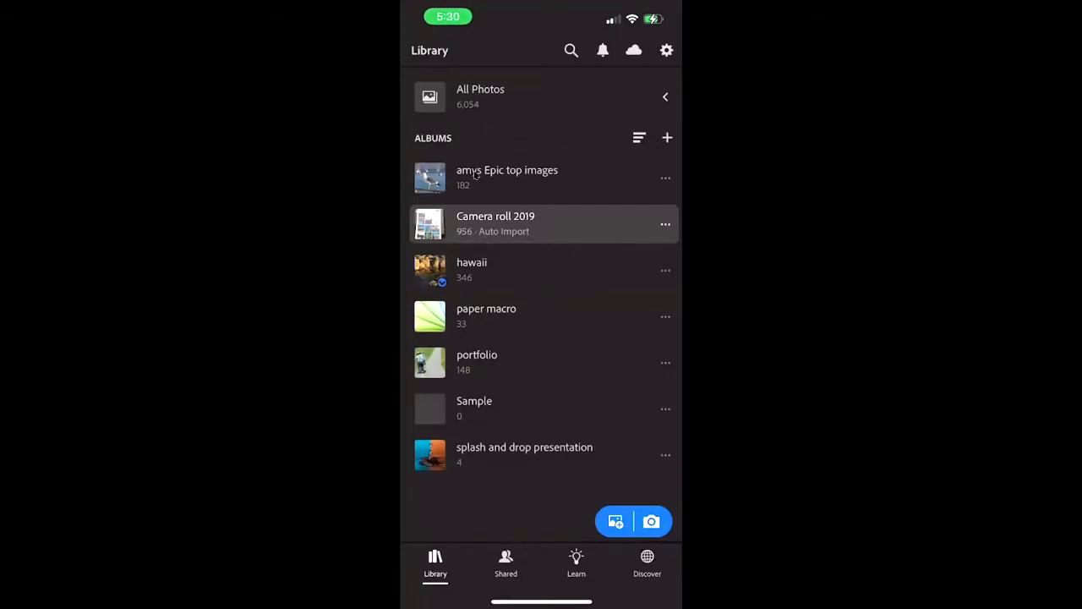
pyautogui.moveTo(463, 138)
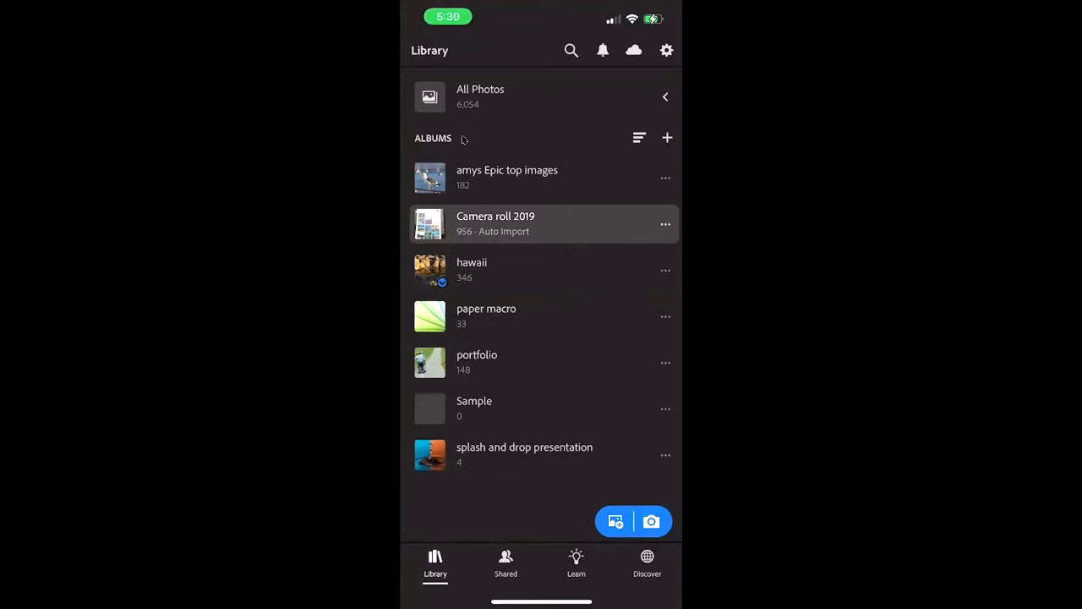
pyautogui.moveTo(452, 146)
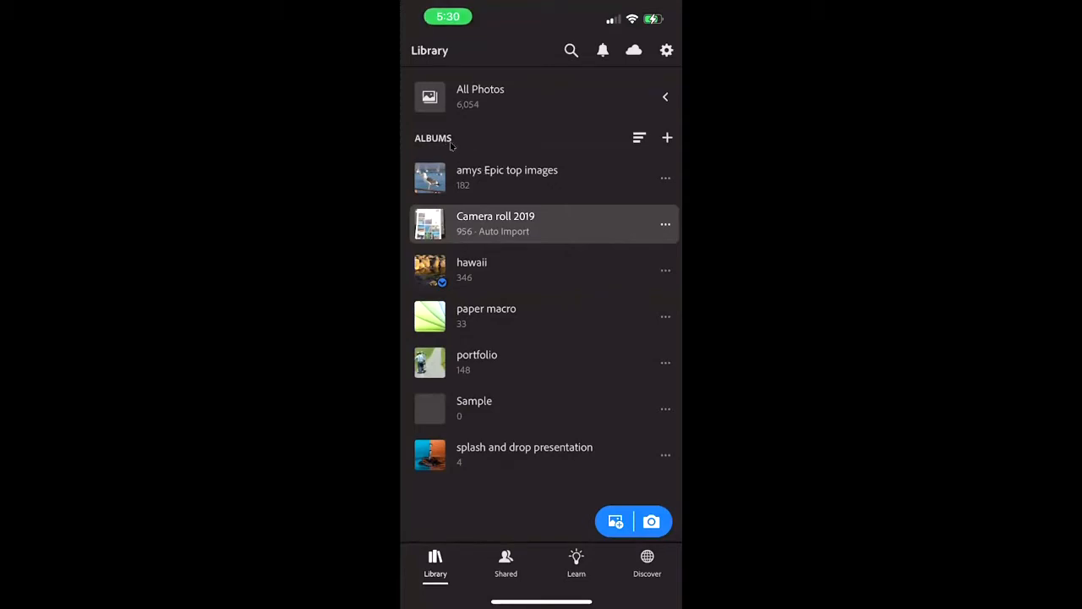
pyautogui.moveTo(504, 455)
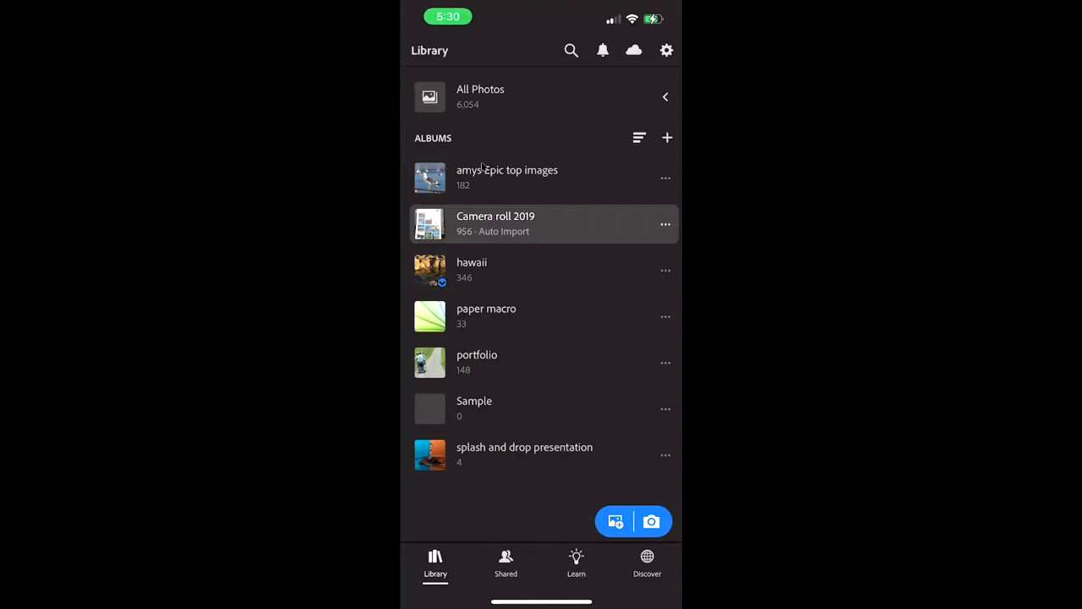
pyautogui.moveTo(518, 218)
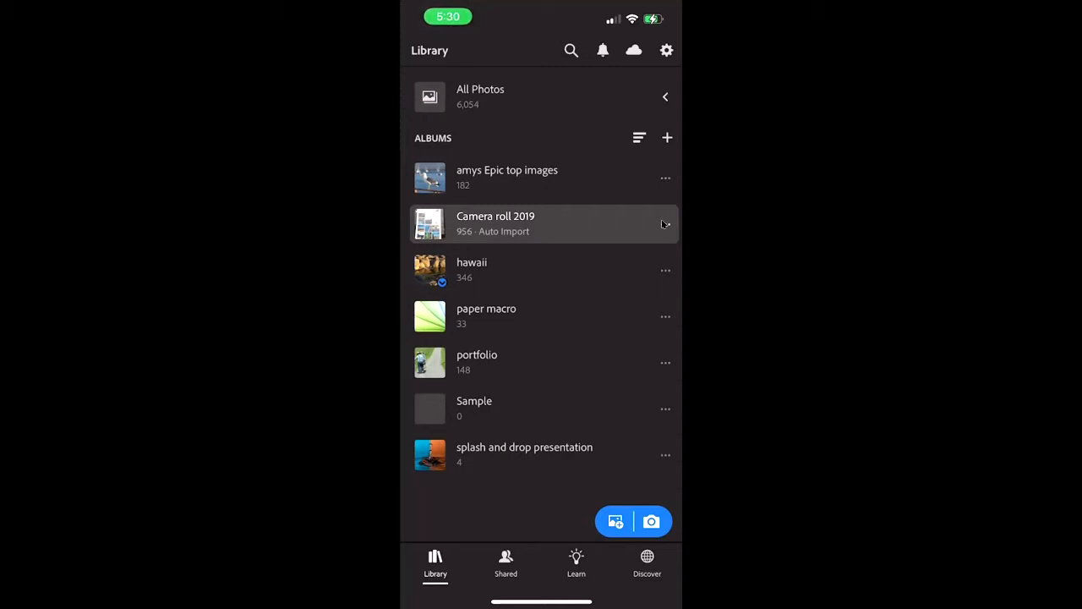
pyautogui.click(667, 223)
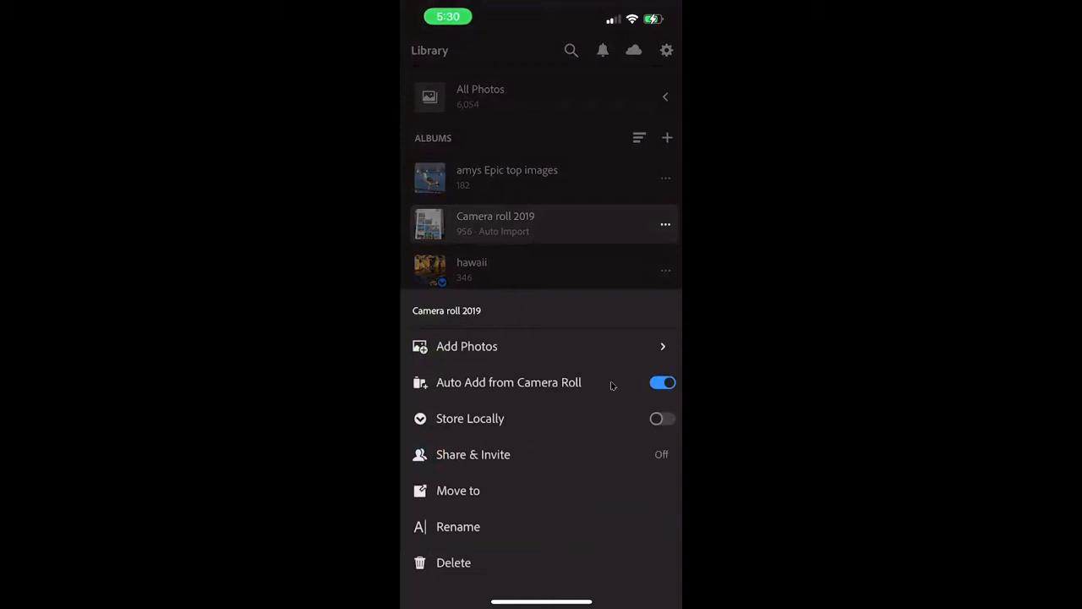
pyautogui.moveTo(538, 120)
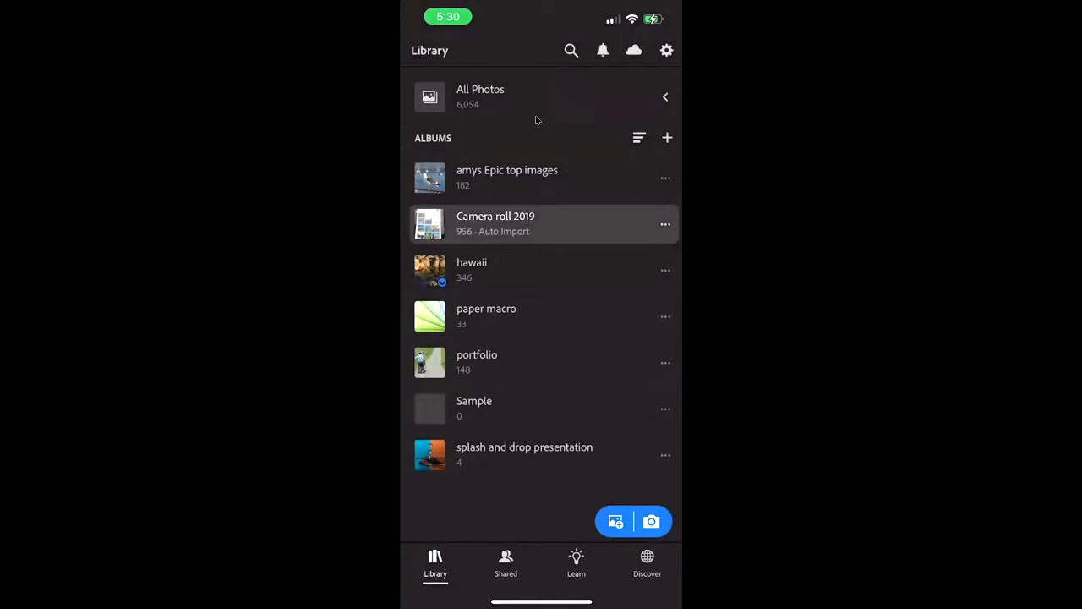
# - Create a new empty album named Sample2 and show its options with Auto Add off
pyautogui.click(667, 137)
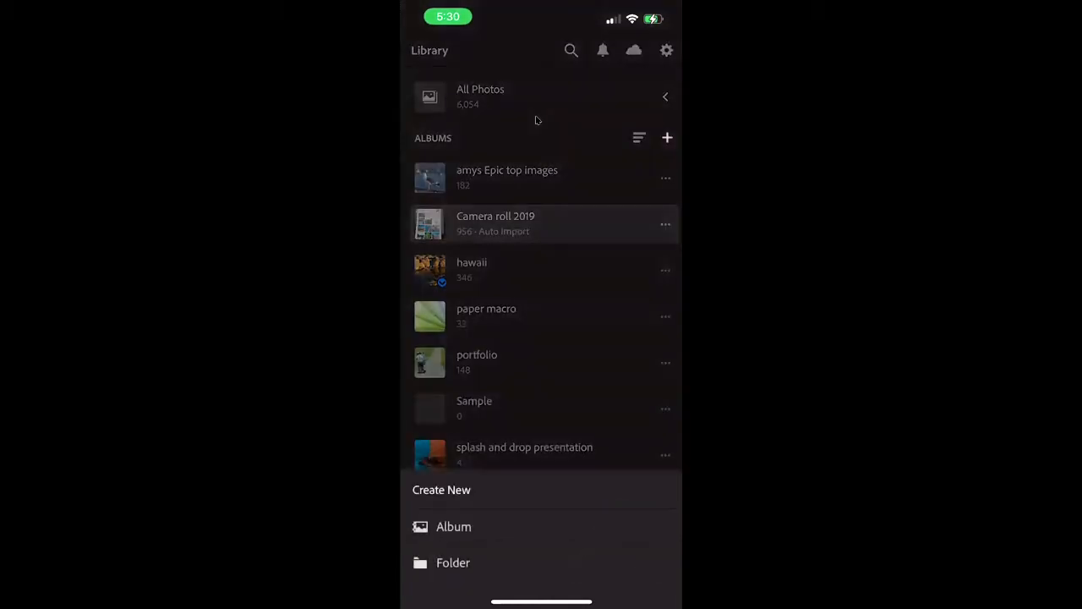
pyautogui.click(453, 526)
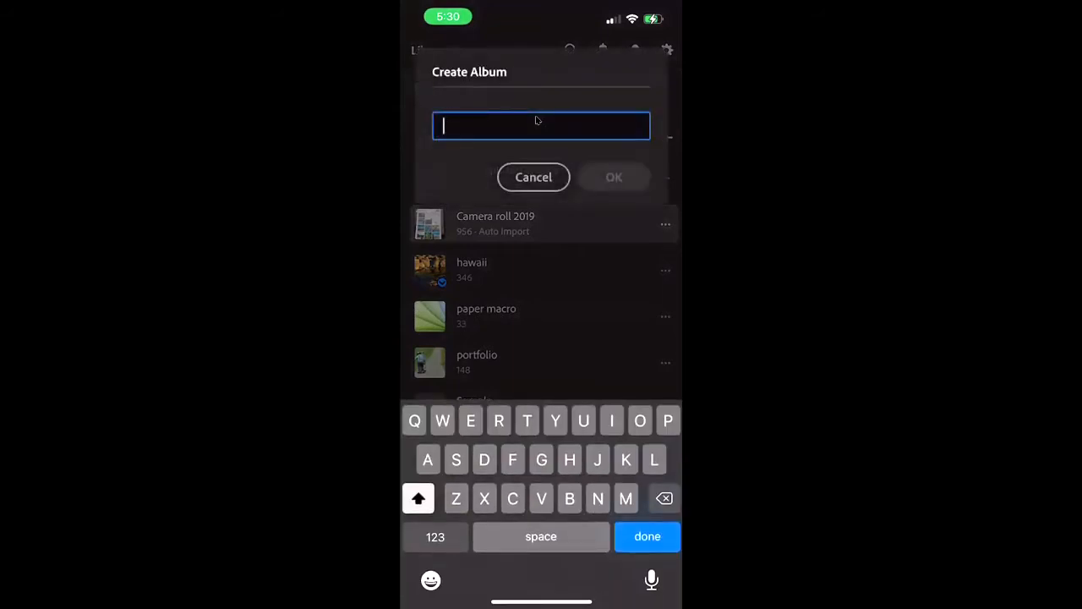
pyautogui.write('Sample2')
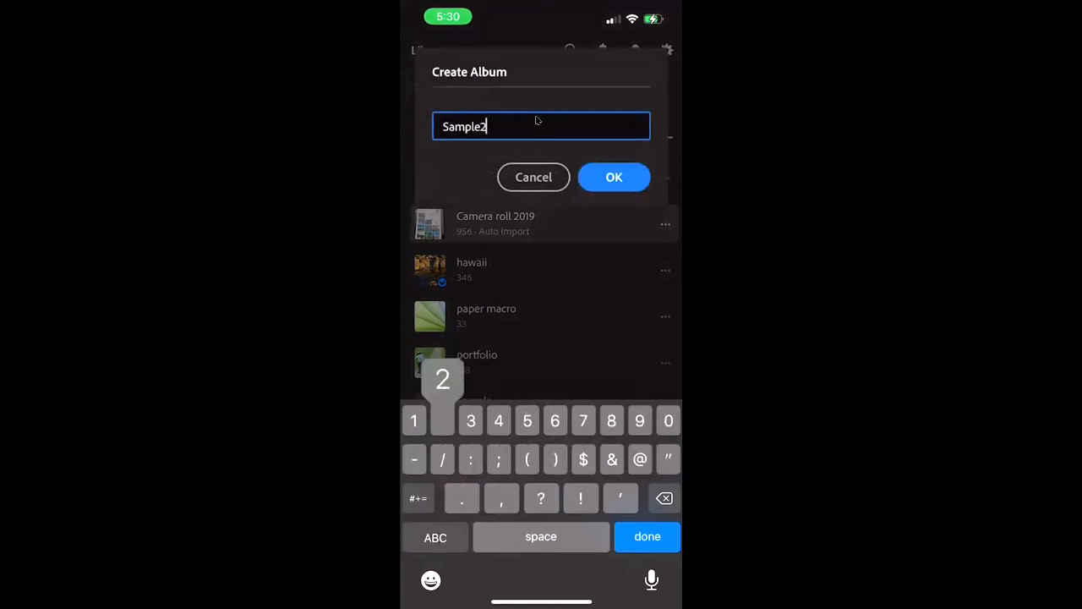
pyautogui.click(614, 177)
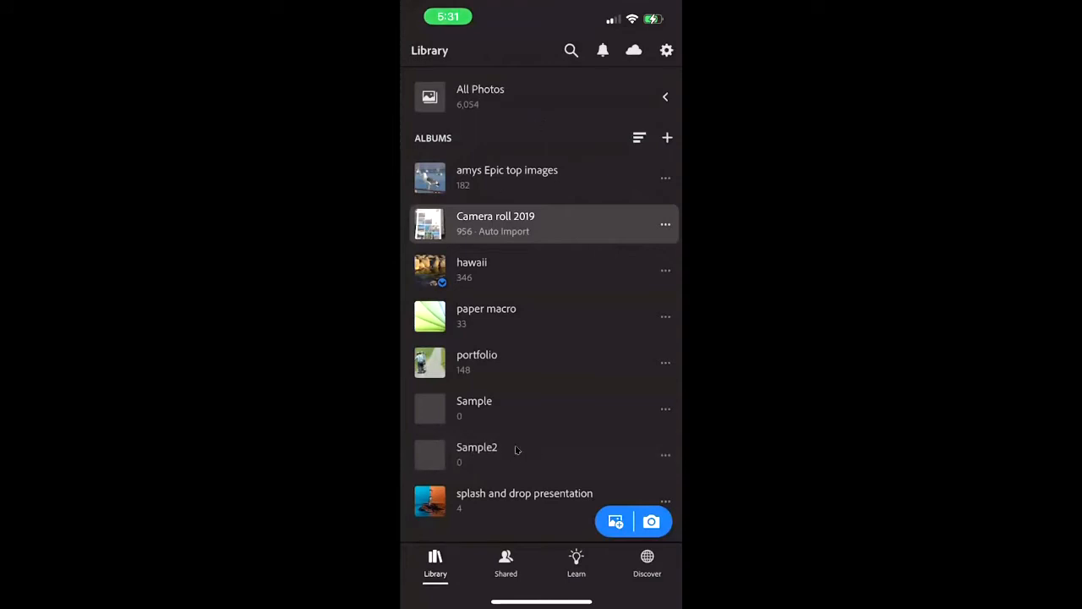
pyautogui.moveTo(555, 339)
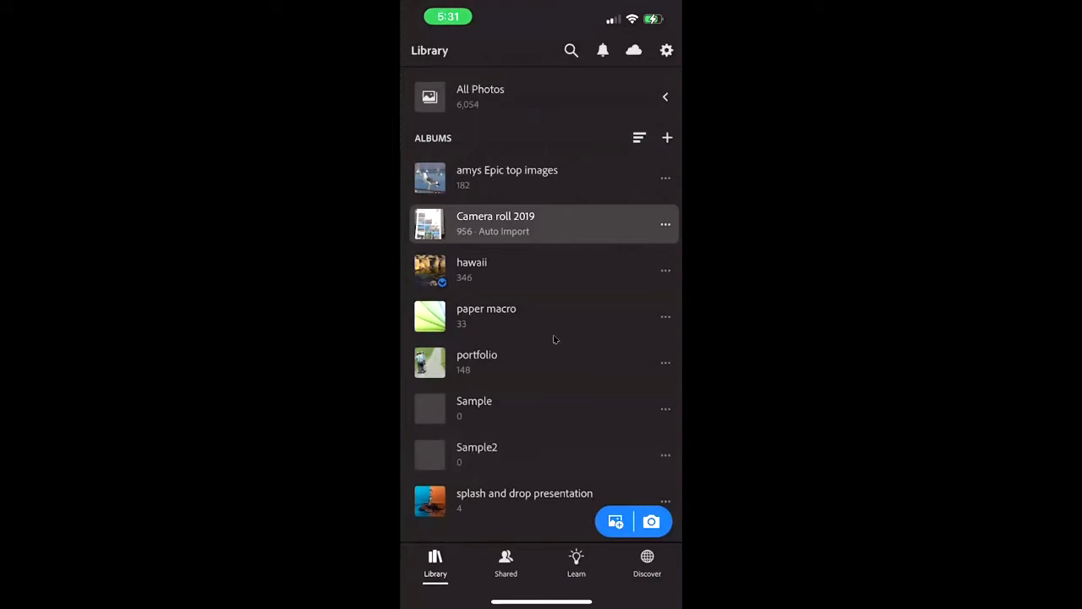
pyautogui.click(666, 455)
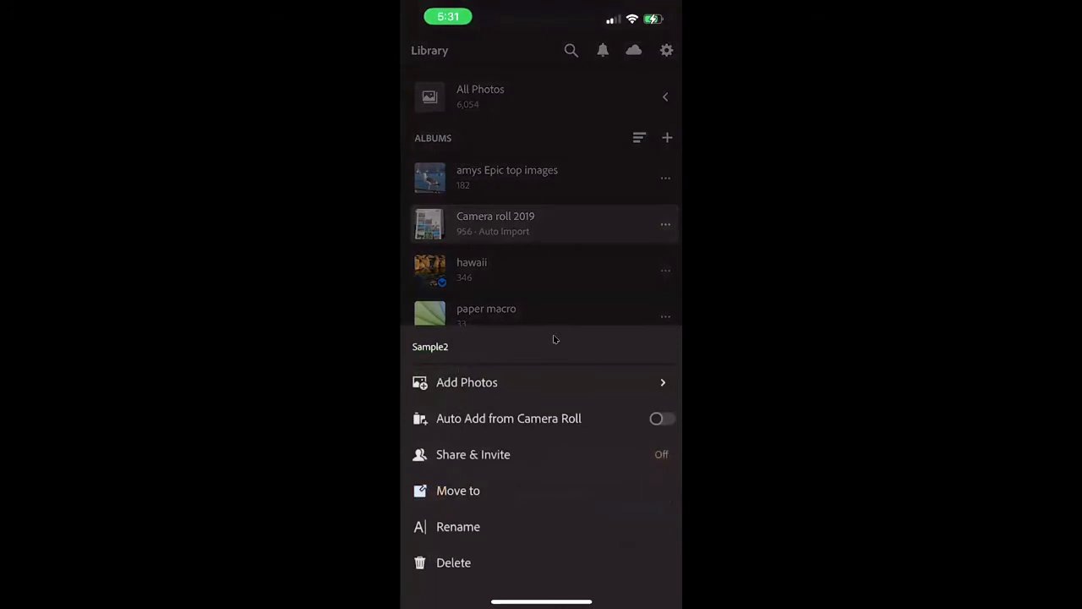
pyautogui.moveTo(629, 416)
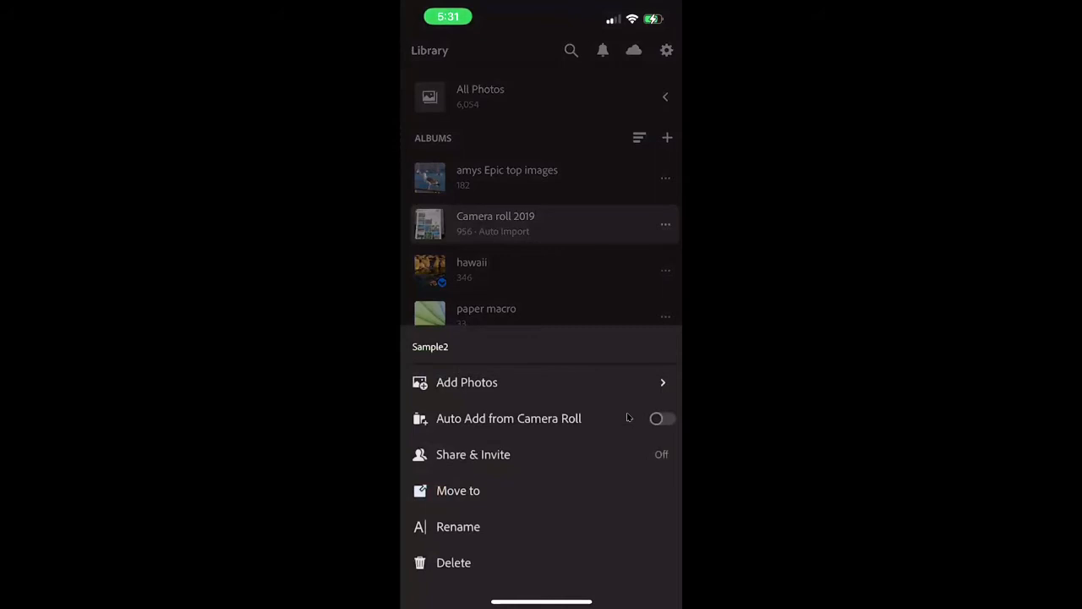
pyautogui.moveTo(543, 227)
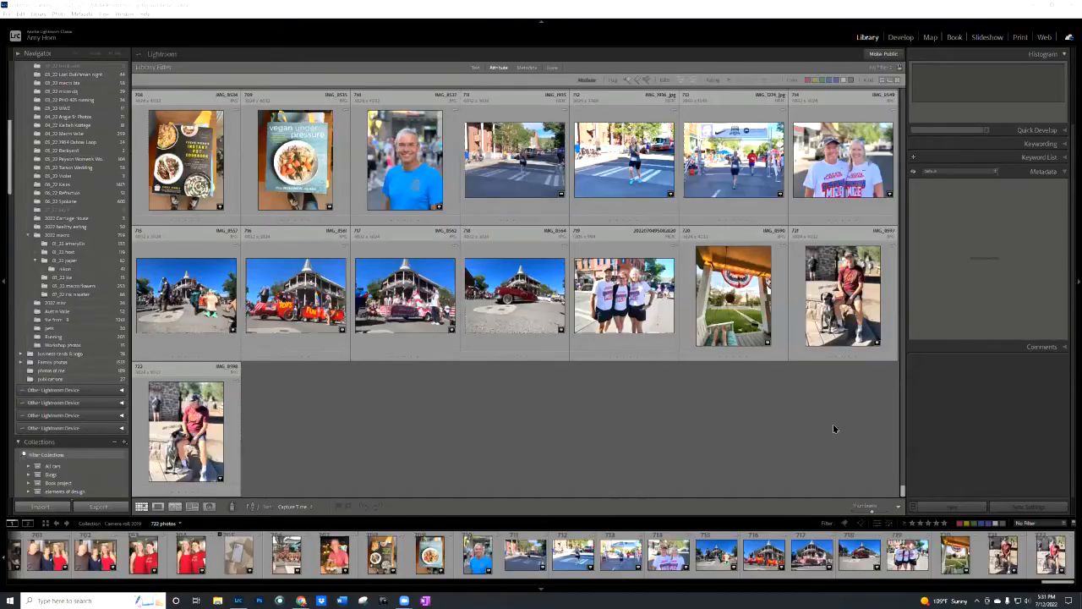
pyautogui.moveTo(740, 433)
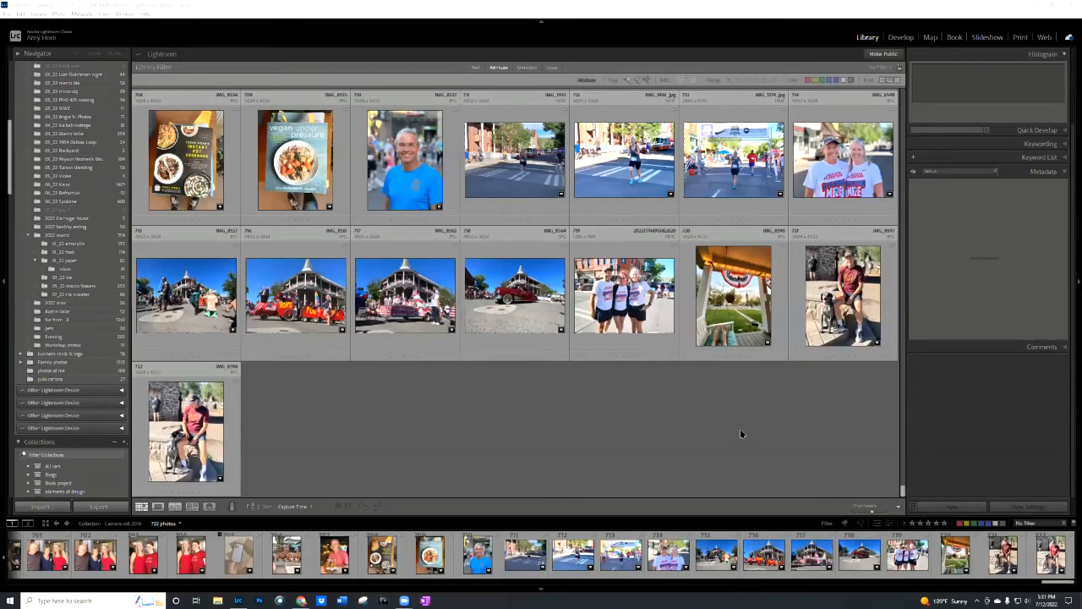
pyautogui.moveTo(132, 277)
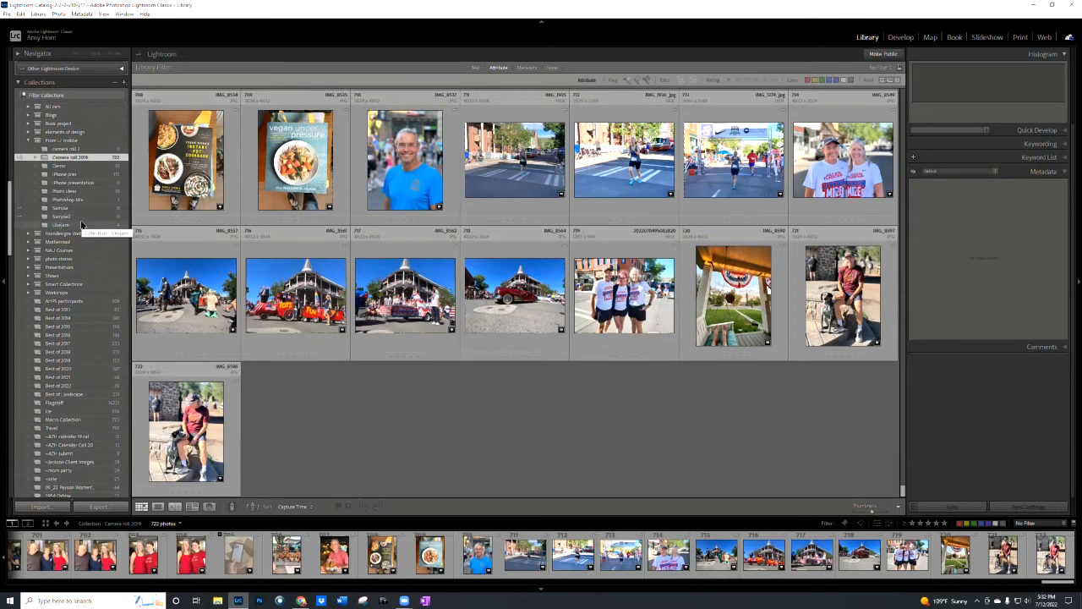
pyautogui.moveTo(84, 224)
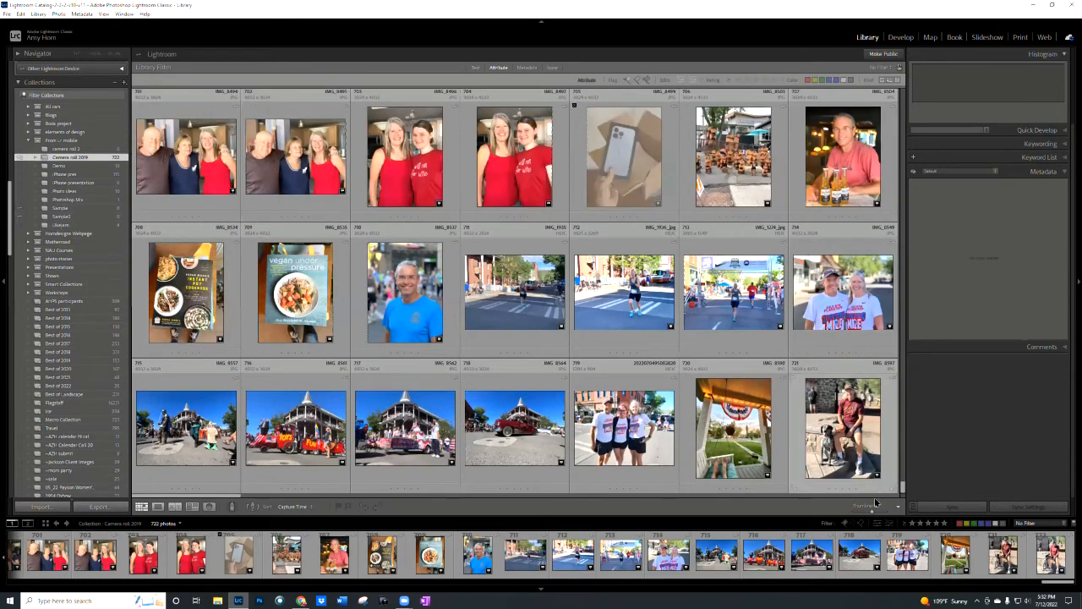
# - Scroll the Library grid of synced photos beside the Collections panel
pyautogui.scroll(-3)
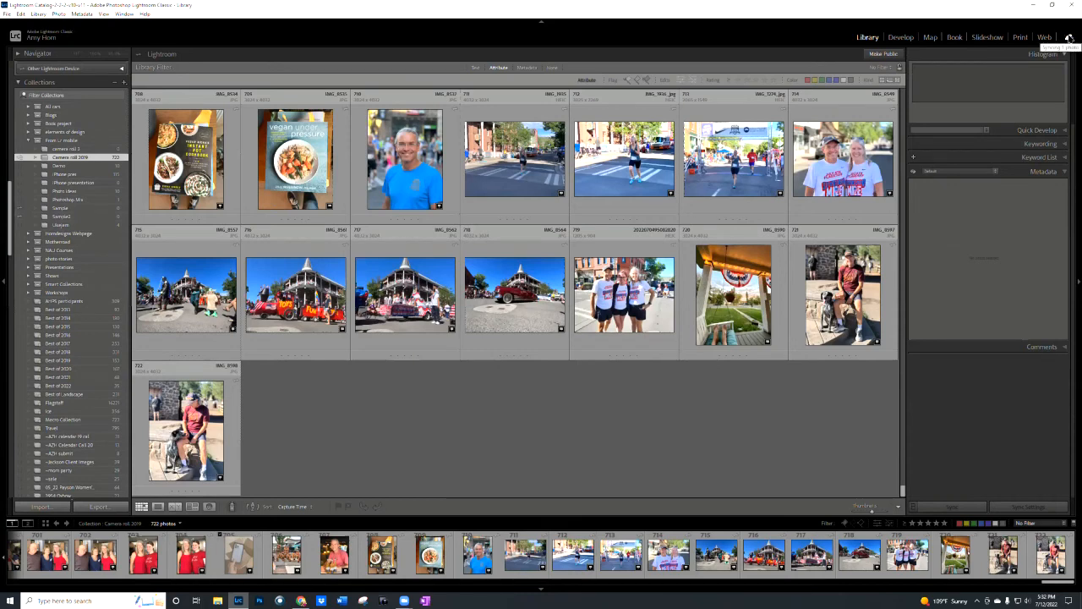
# - Check the Lightroom Sync image location in Preferences and accept the settings
pyautogui.click(1068, 37)
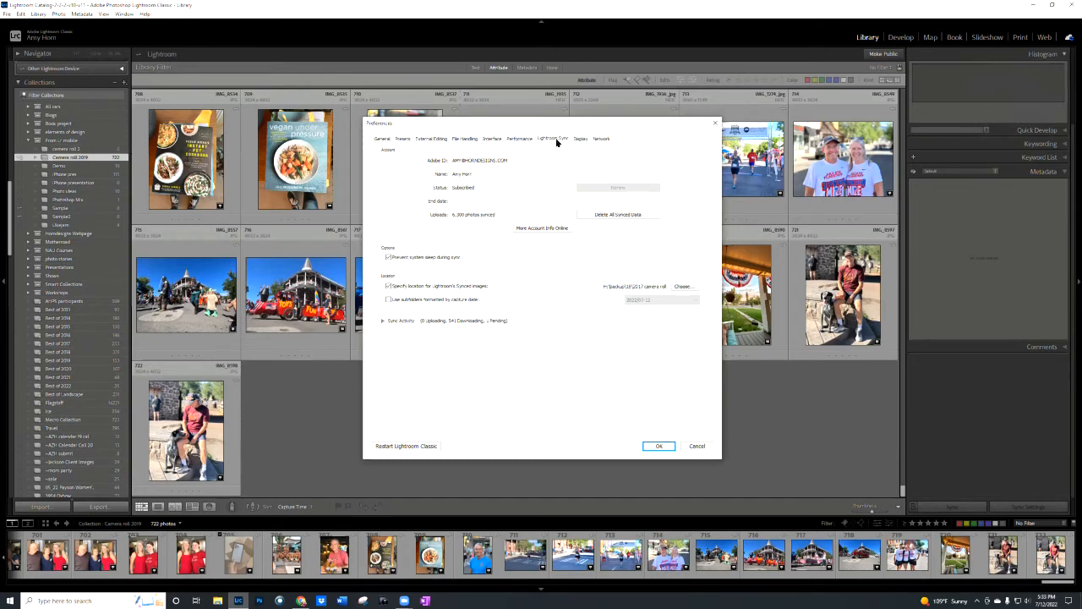
pyautogui.moveTo(560, 143)
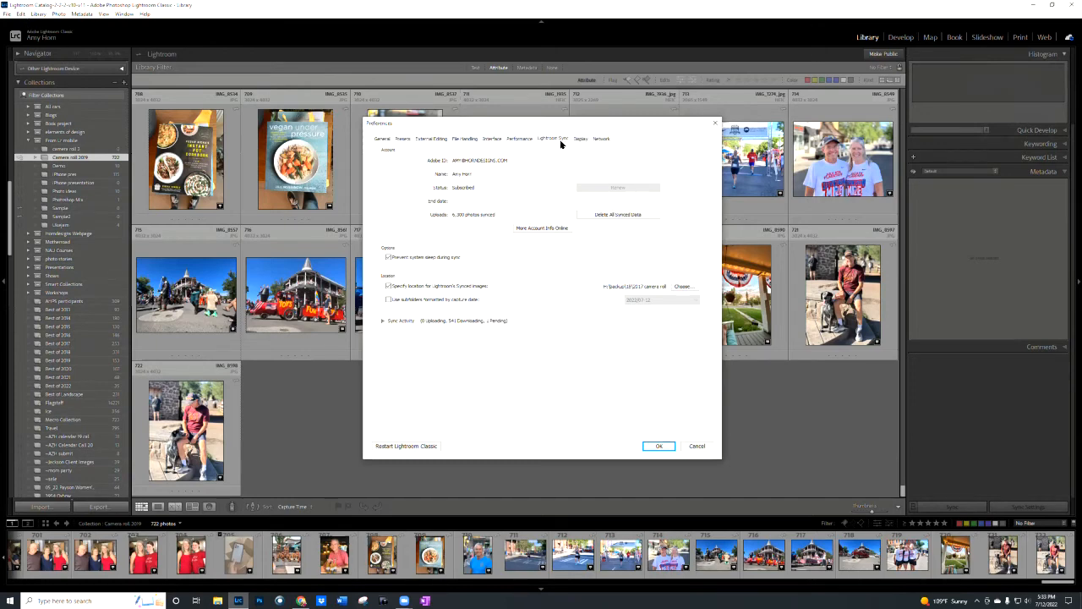
pyautogui.moveTo(557, 149)
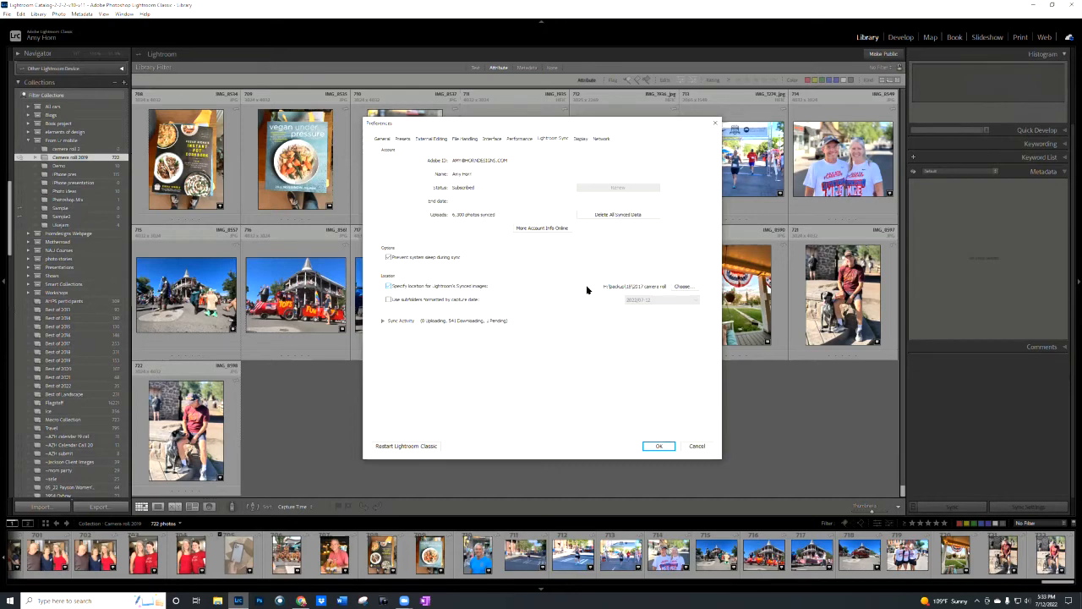
pyautogui.click(389, 285)
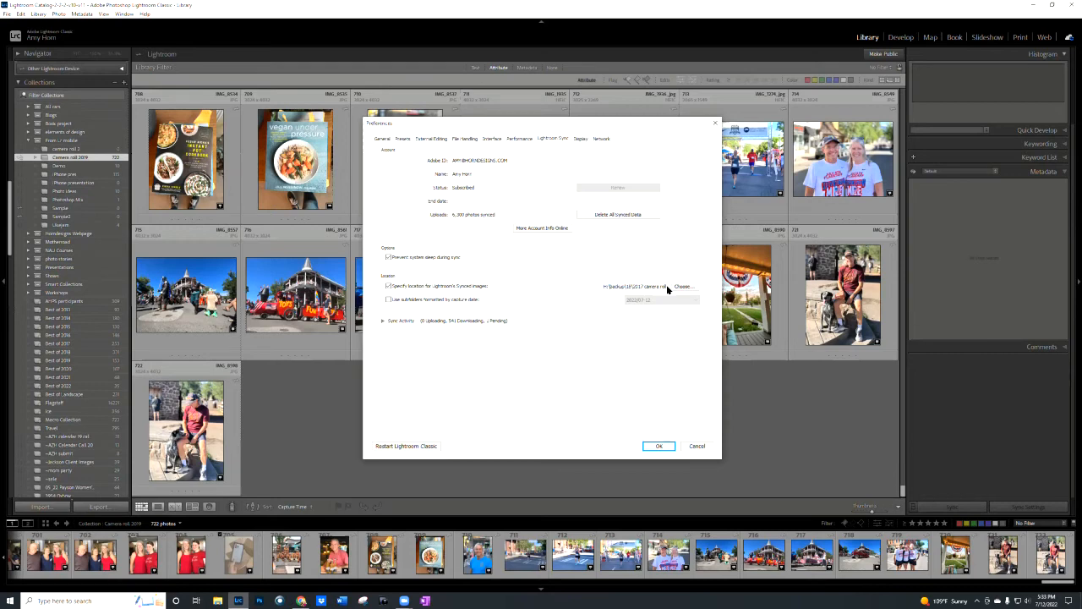
pyautogui.moveTo(662, 291)
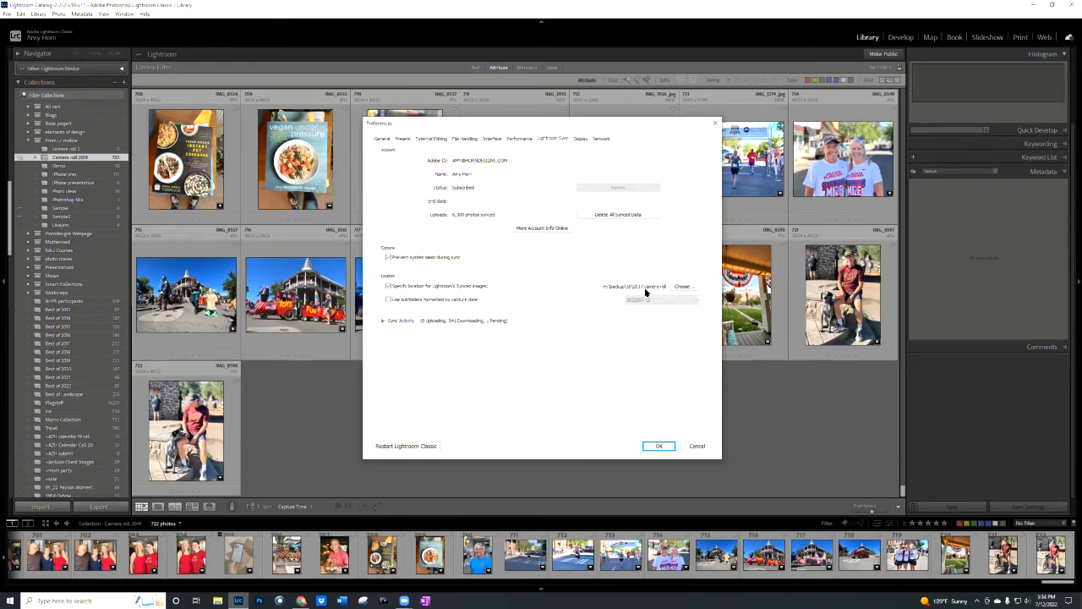
pyautogui.moveTo(646, 291)
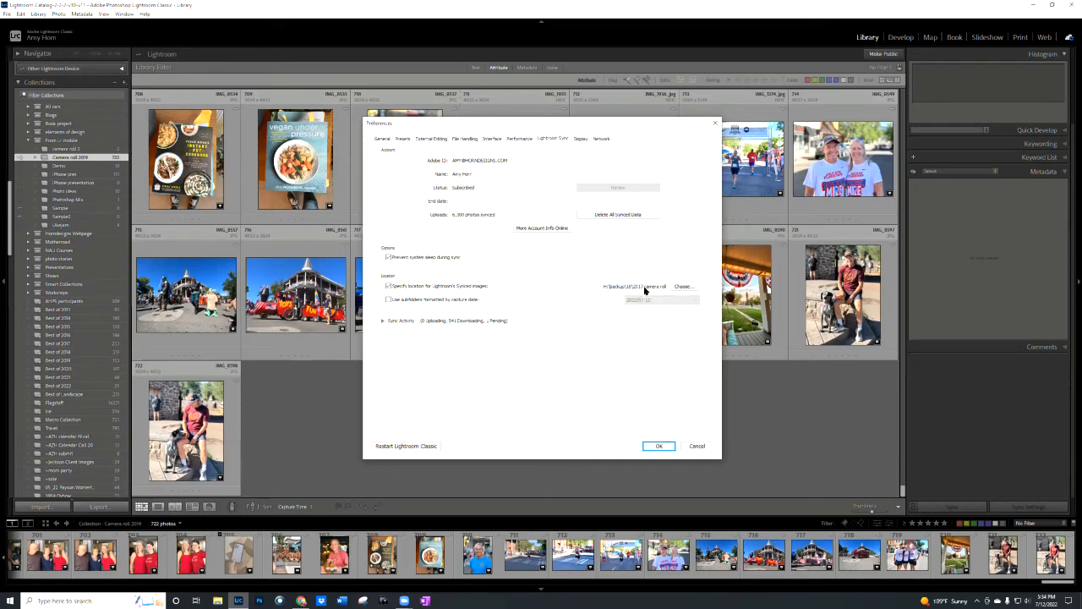
pyautogui.click(659, 447)
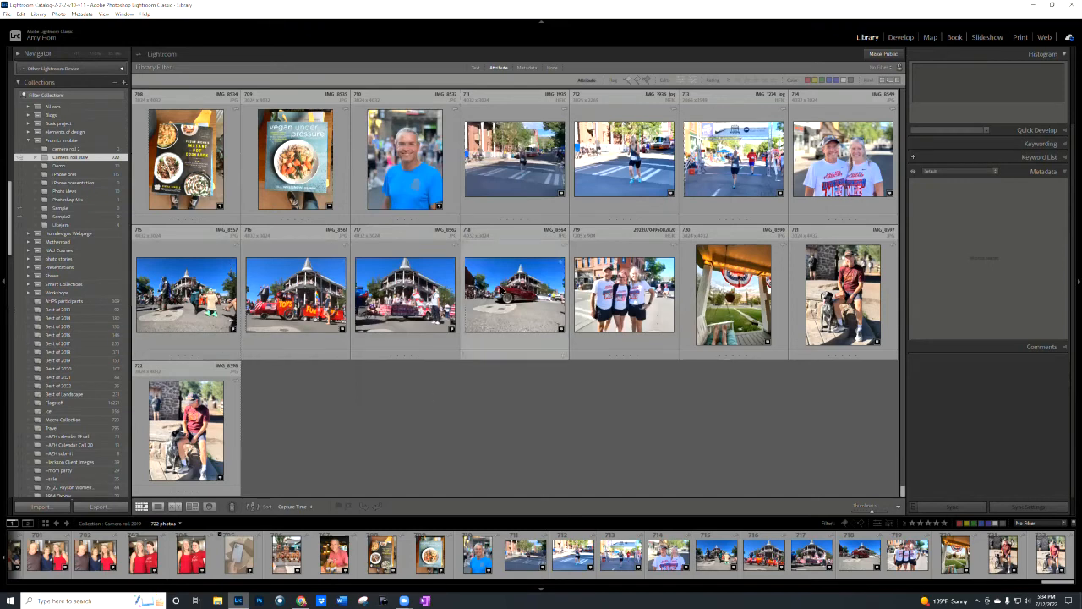
pyautogui.moveTo(778, 399)
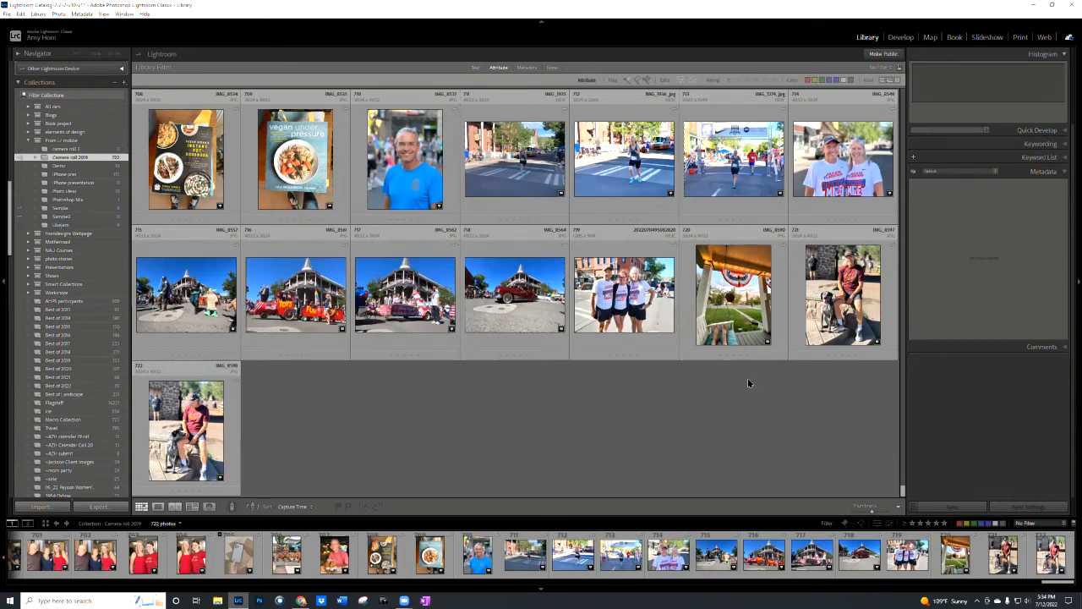
pyautogui.moveTo(636, 396)
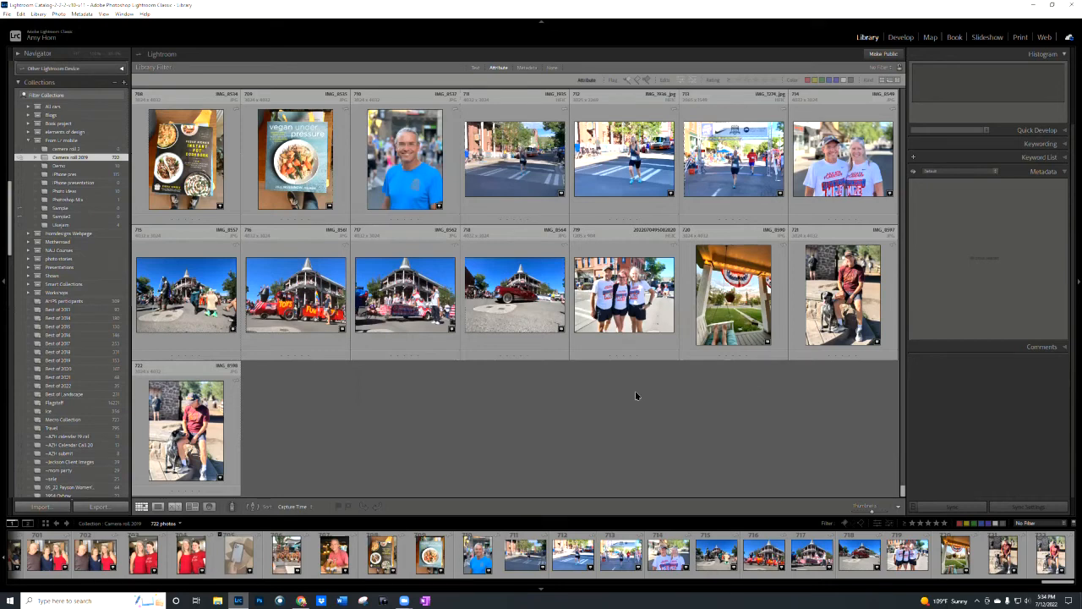
pyautogui.moveTo(510, 389)
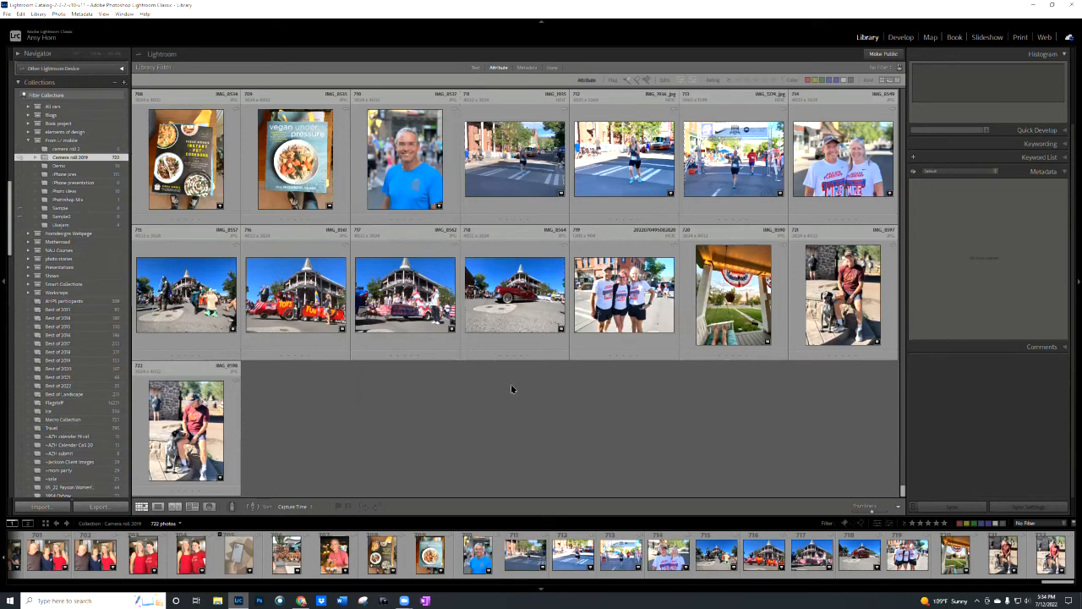
pyautogui.click(296, 295)
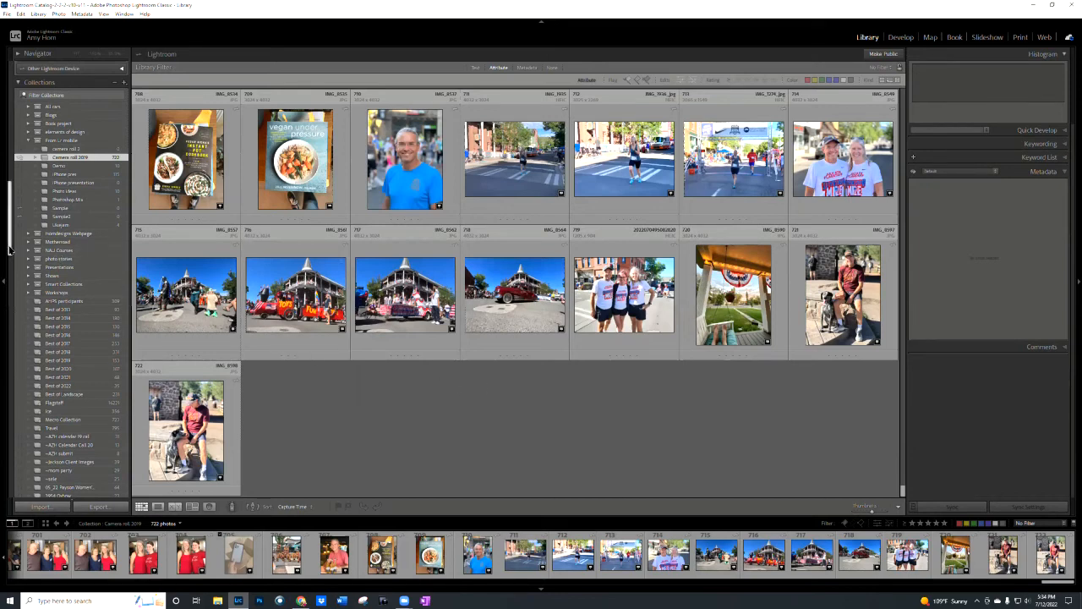
pyautogui.scroll(-3)
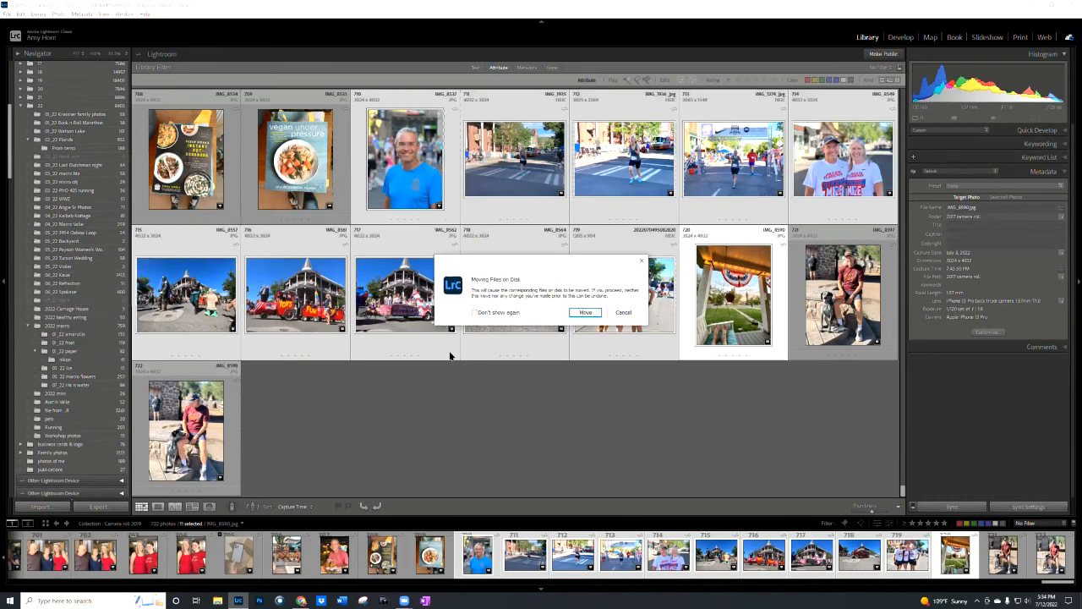
pyautogui.moveTo(552, 386)
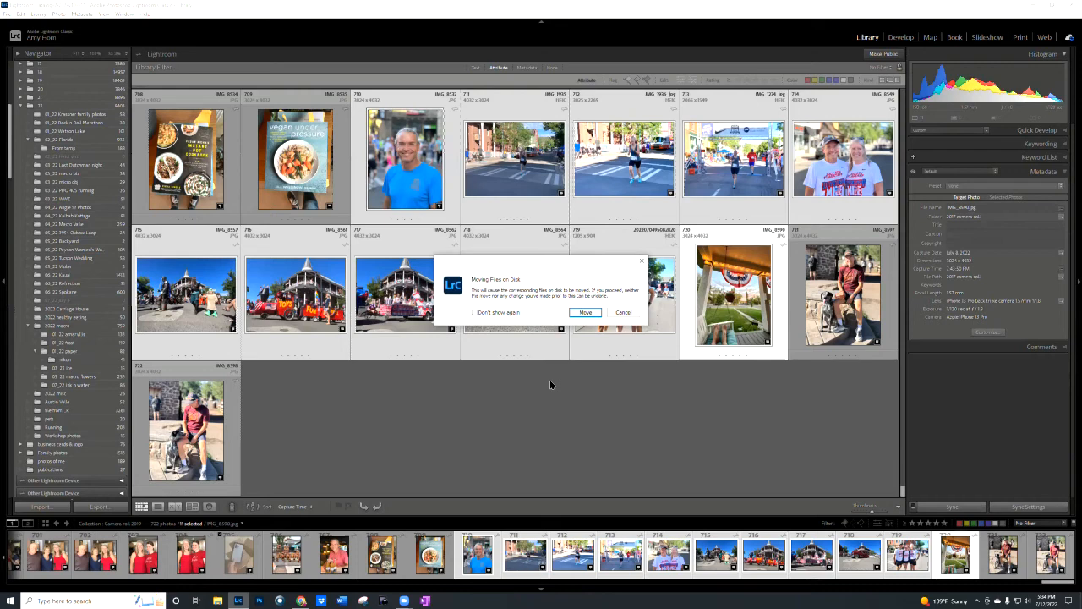
pyautogui.moveTo(88, 302)
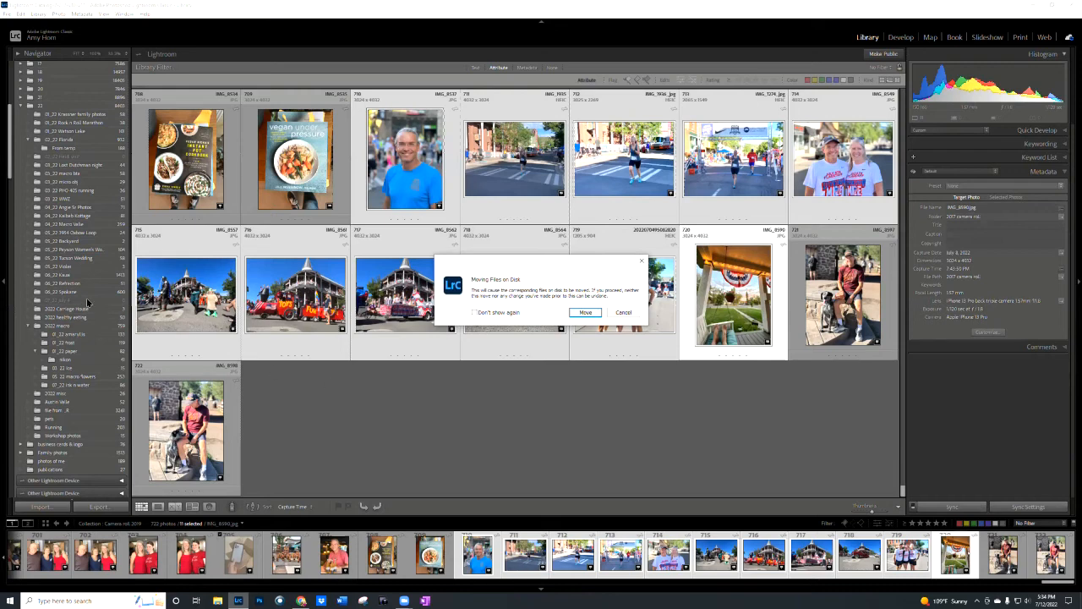
# - Confirm moving the July 4 photos on disk into the July 4 2022 folder
pyautogui.click(585, 311)
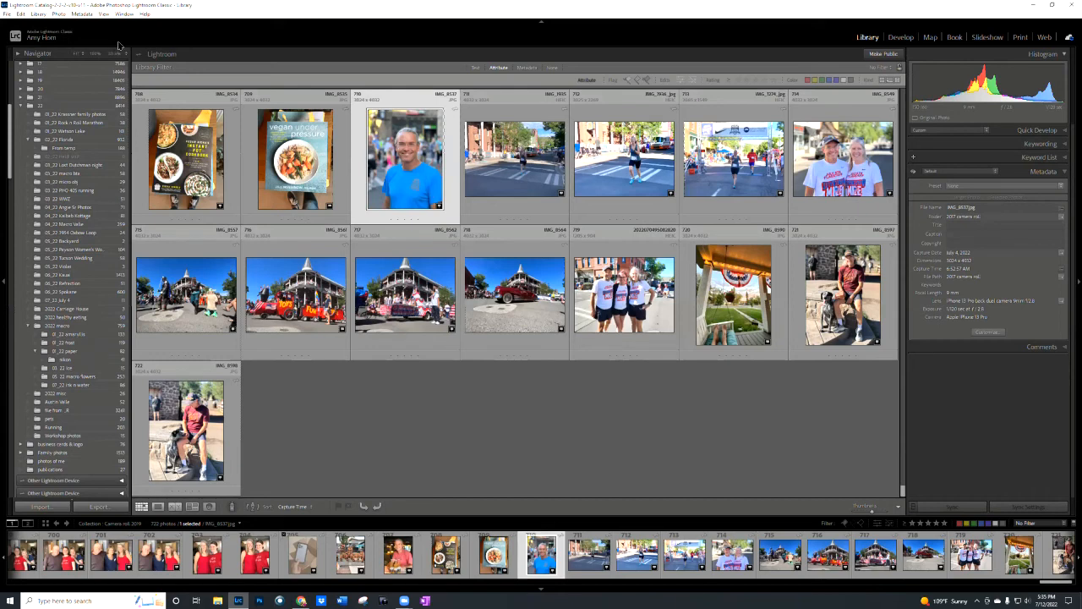
pyautogui.moveTo(584, 470)
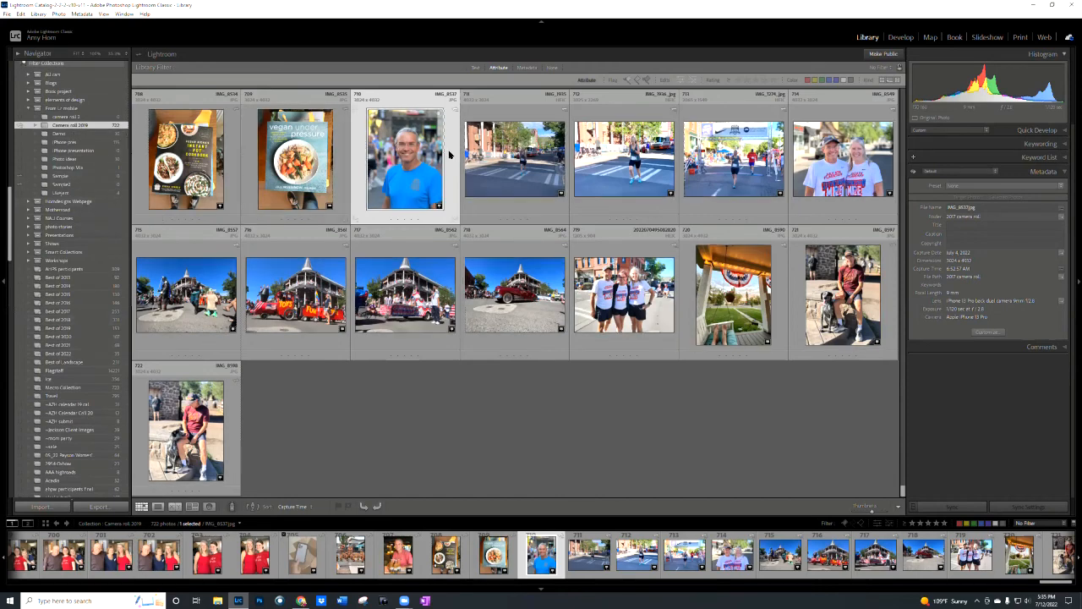
pyautogui.moveTo(406, 160)
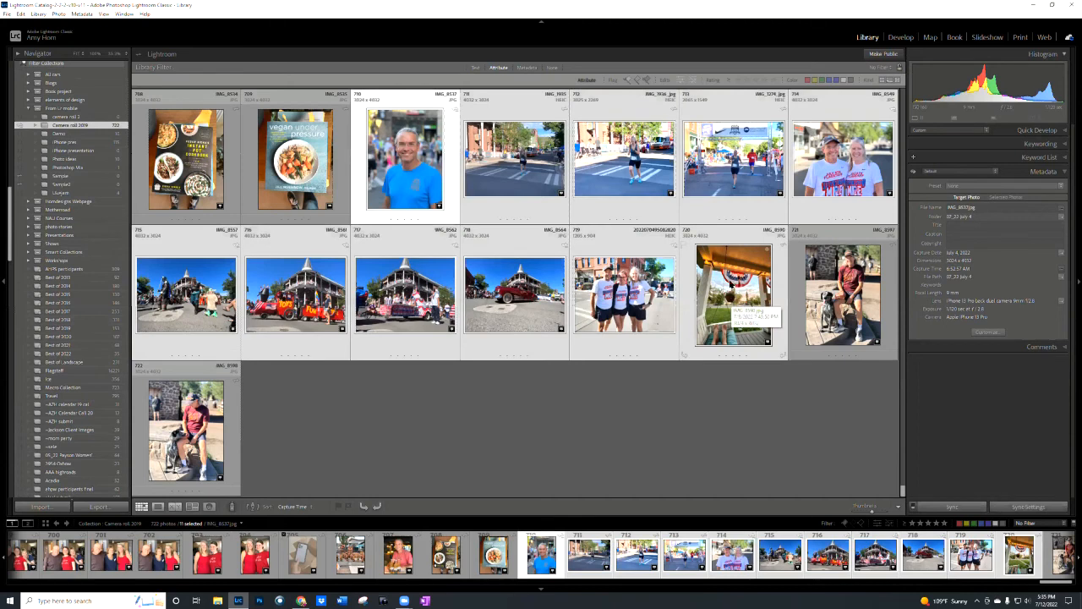
# - Show the shortcut menu for the selected July 4 photos in the synced camera roll collection
pyautogui.rightClick(734, 295)
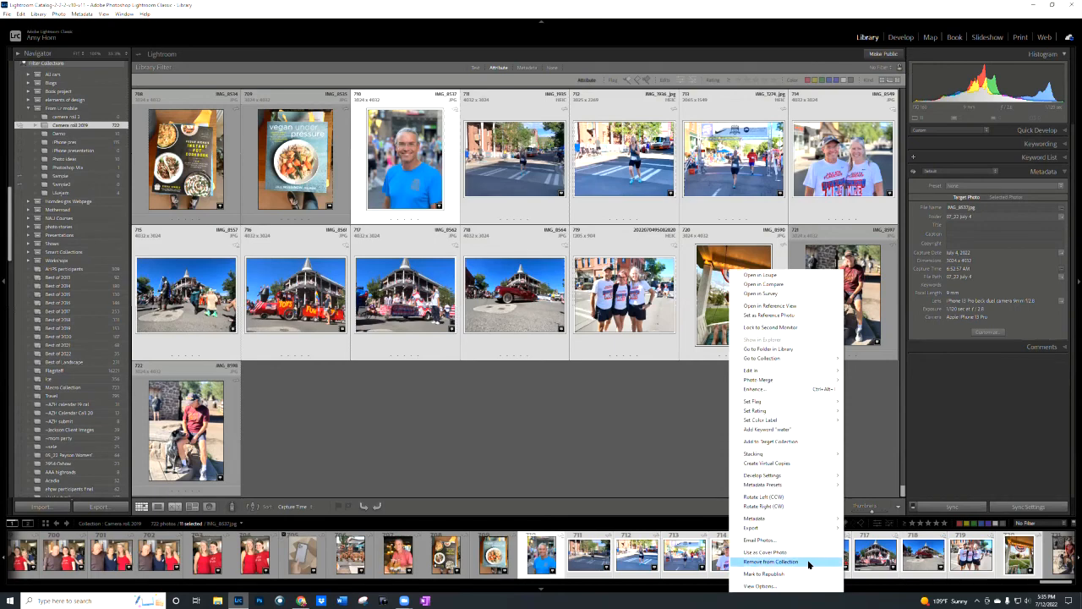
# - Remove the selected July 4 photos from the synced collection
pyautogui.click(771, 561)
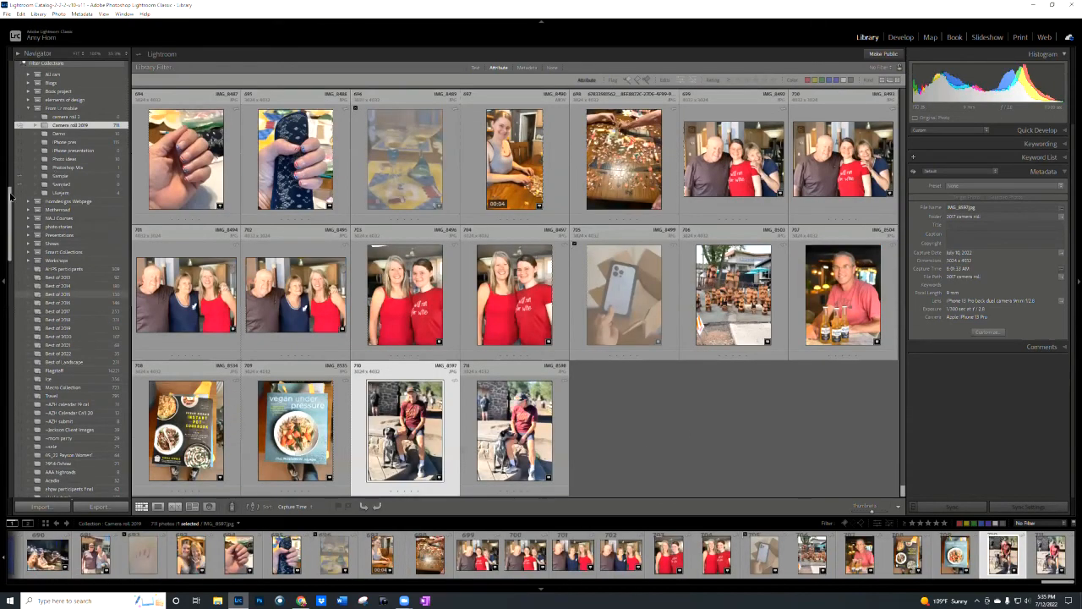
pyautogui.scroll(-3)
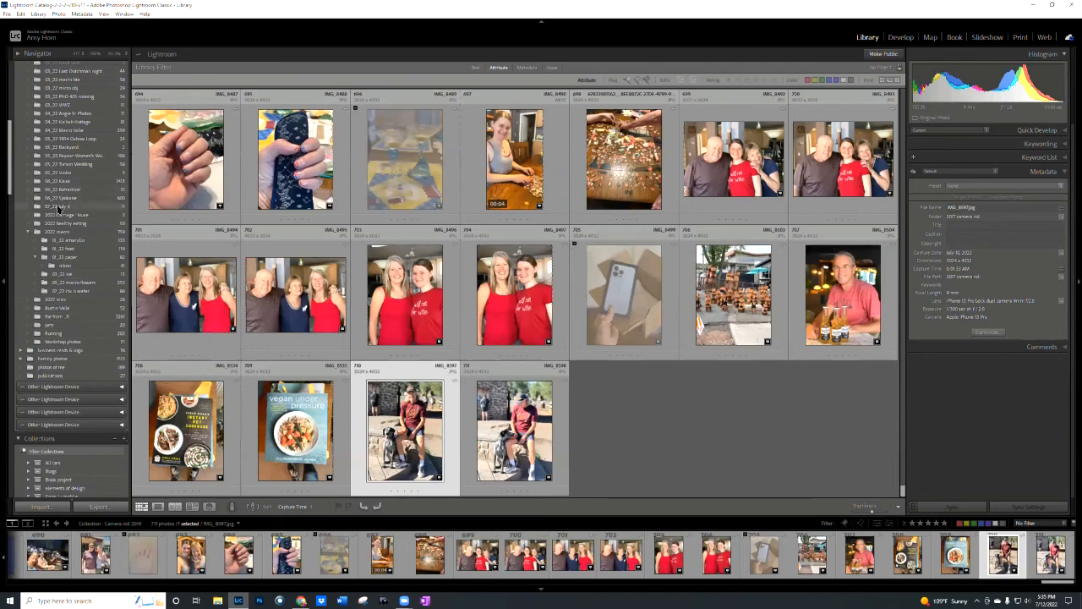
pyautogui.scroll(-3)
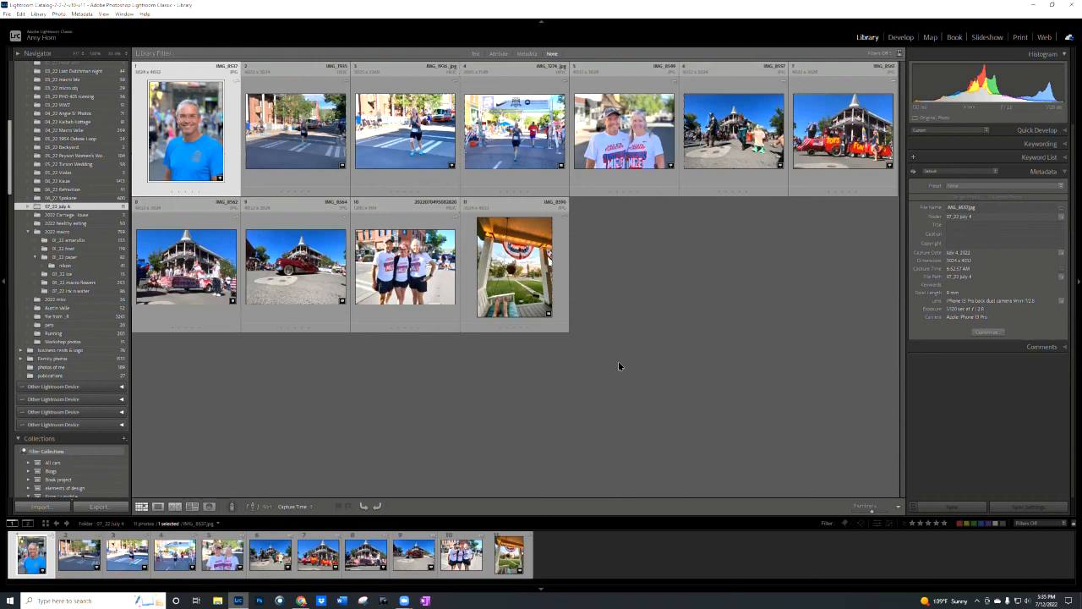
pyautogui.moveTo(624, 388)
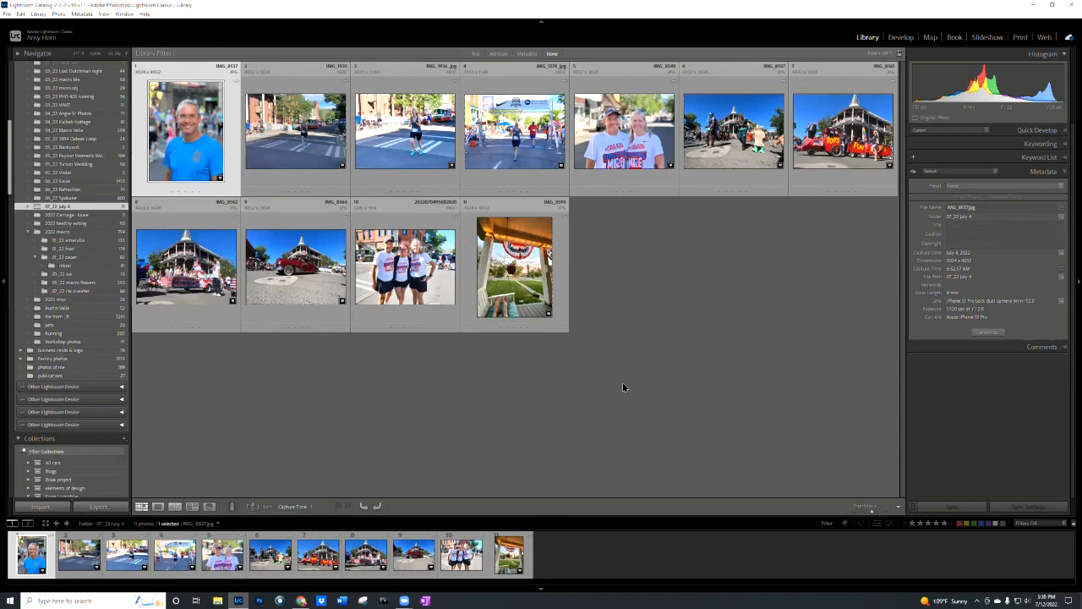
pyautogui.moveTo(641, 382)
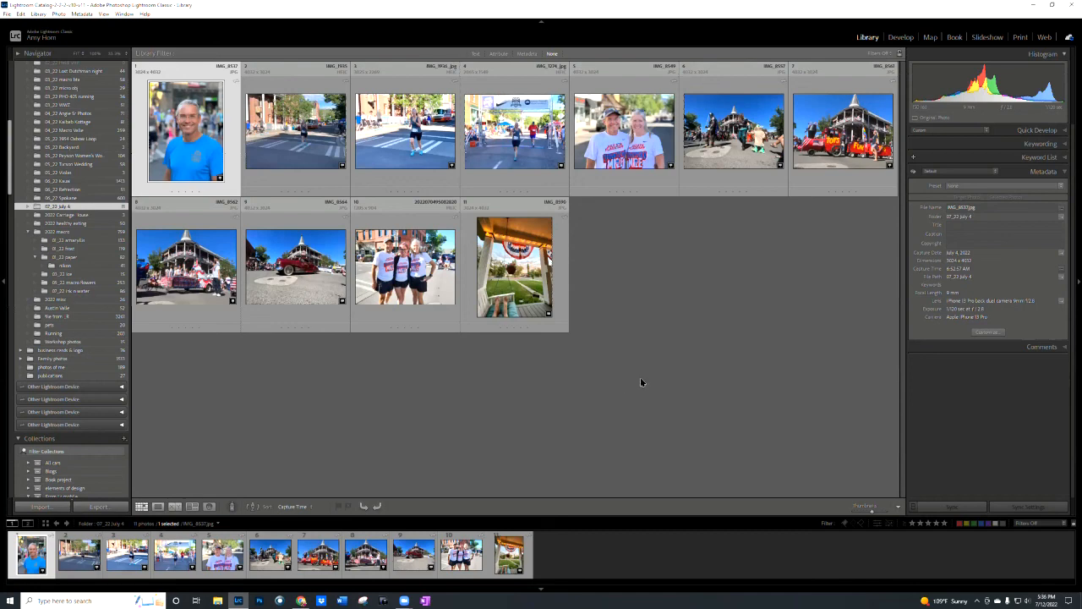
pyautogui.moveTo(663, 374)
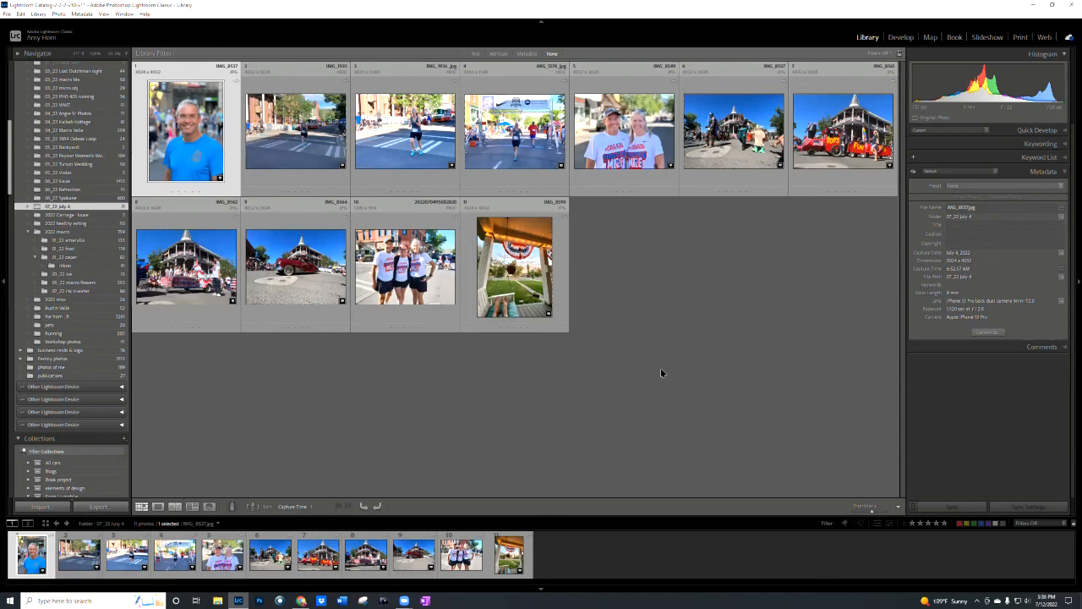
pyautogui.moveTo(673, 378)
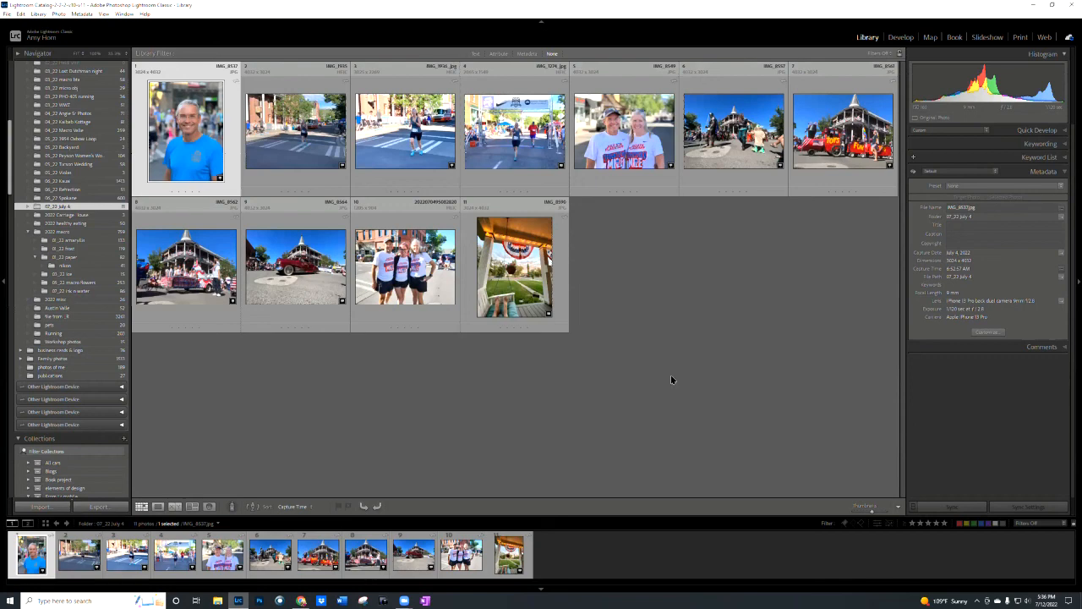